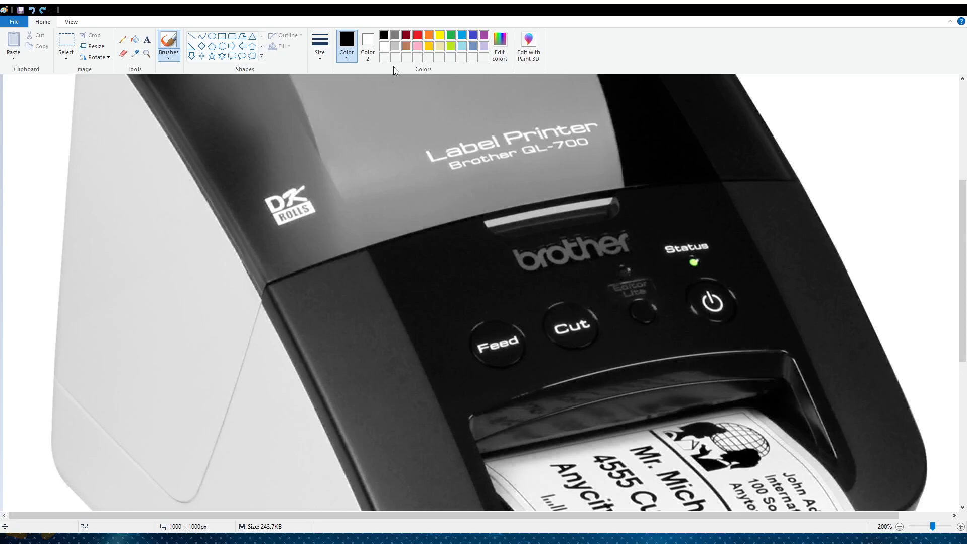
Drag a red freehand loop around the Editor Lite button on the QL-700 photo
left_click_drag(583, 295, 641, 348)
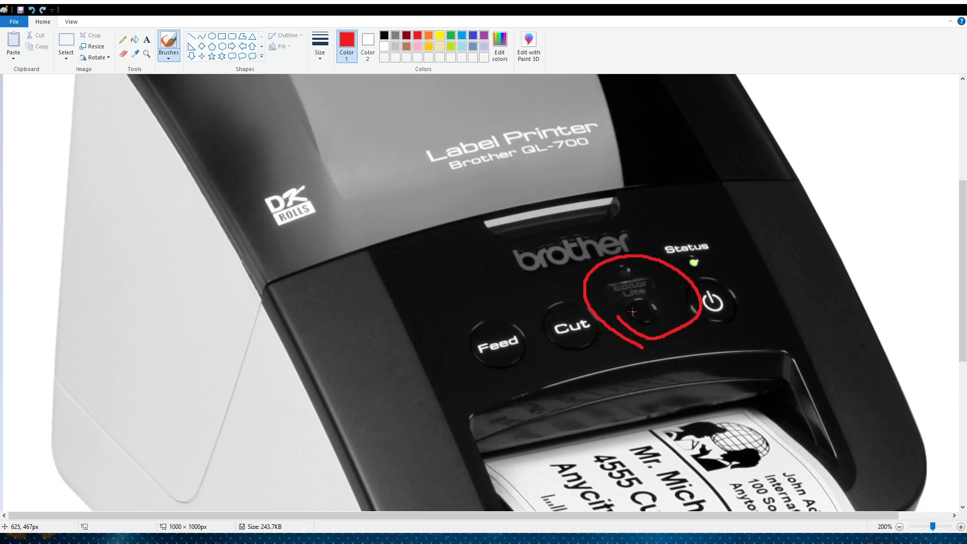
mouse_move(611, 269)
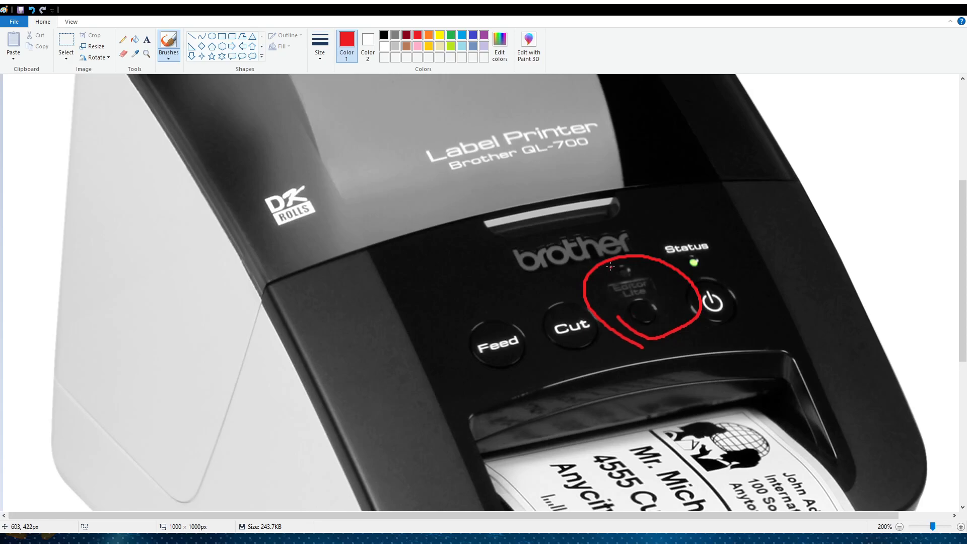
mouse_move(628, 270)
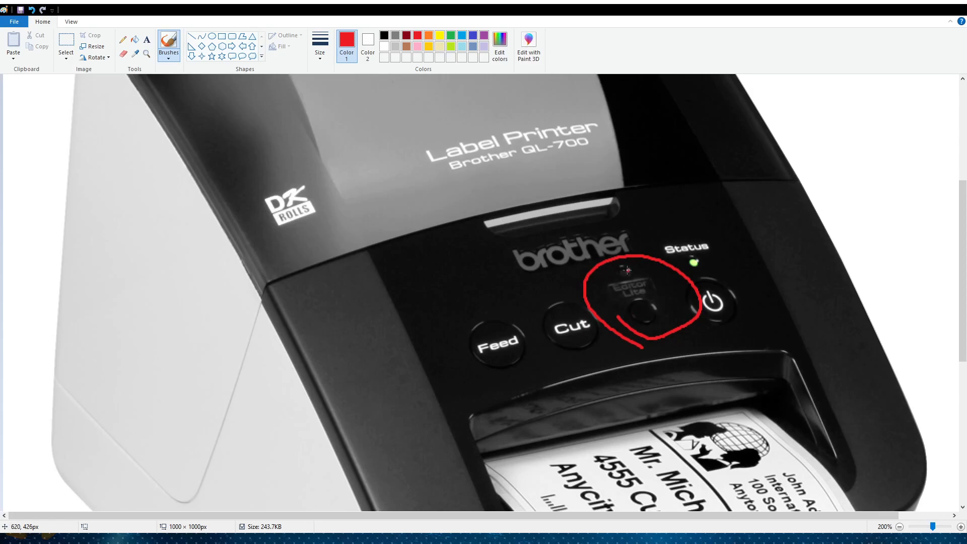
mouse_move(626, 271)
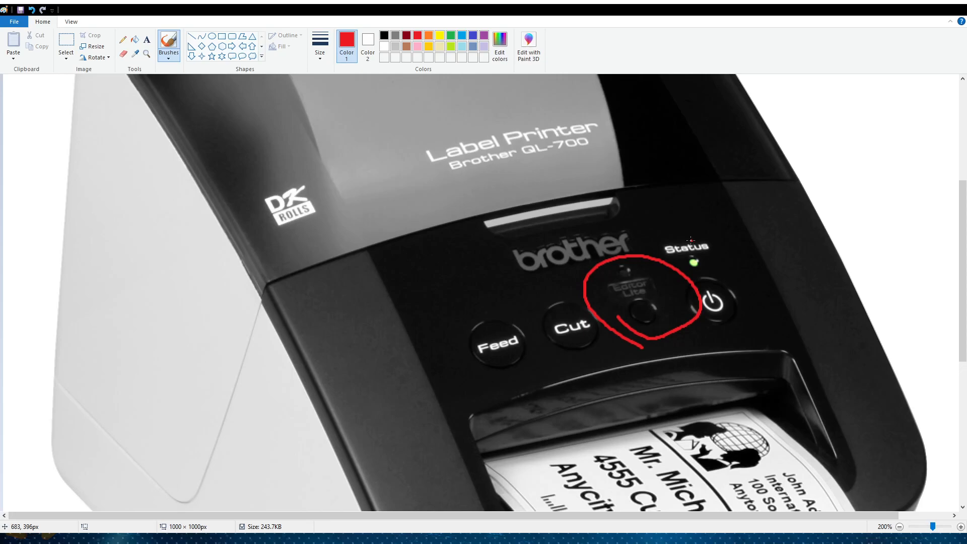
mouse_move(685, 240)
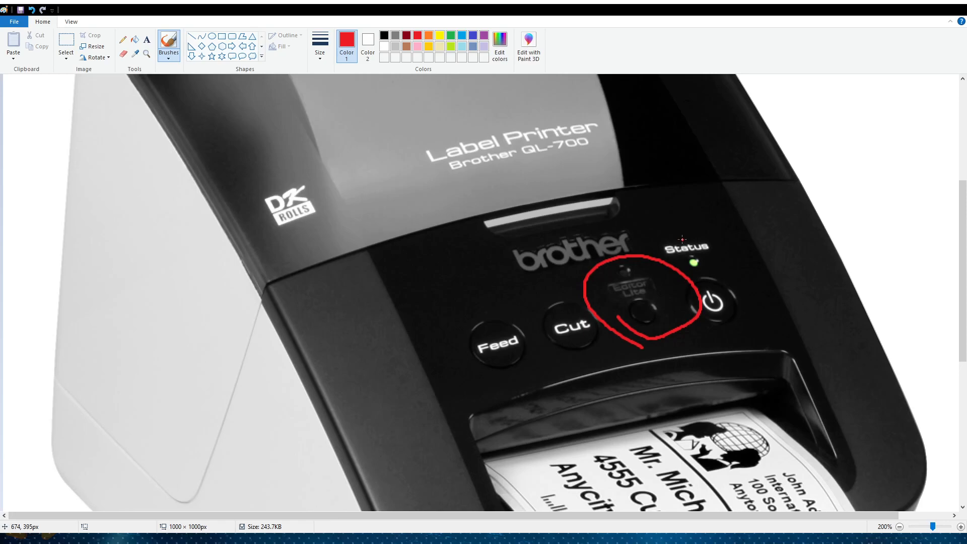
mouse_move(674, 244)
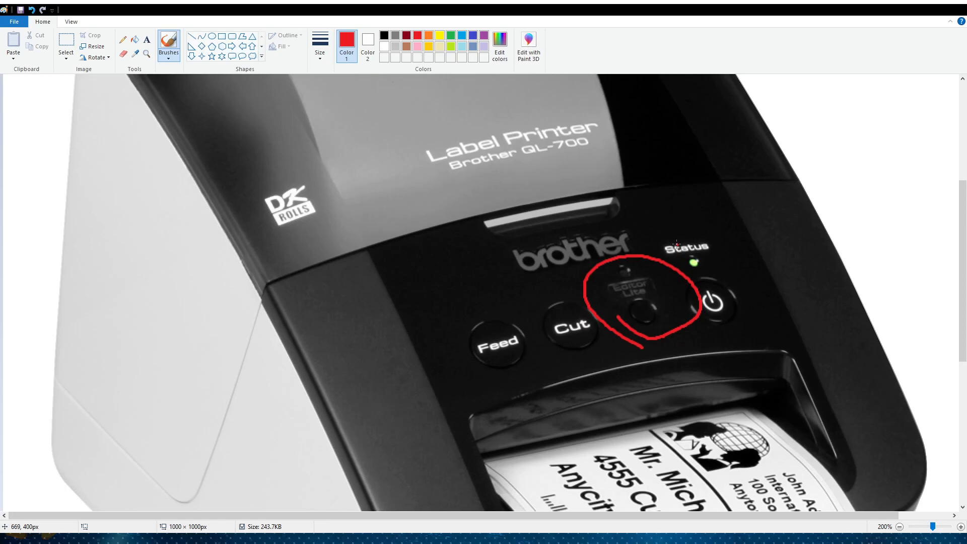
mouse_move(665, 320)
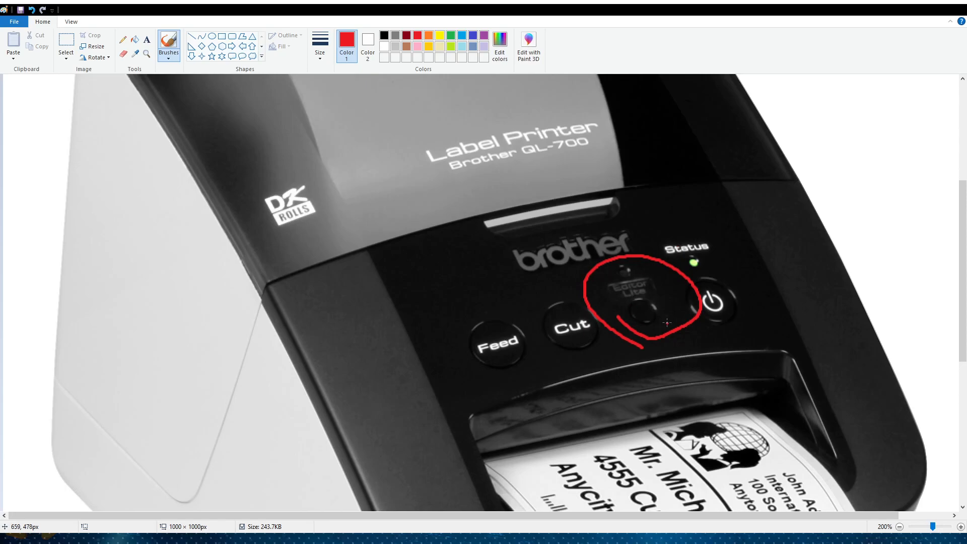